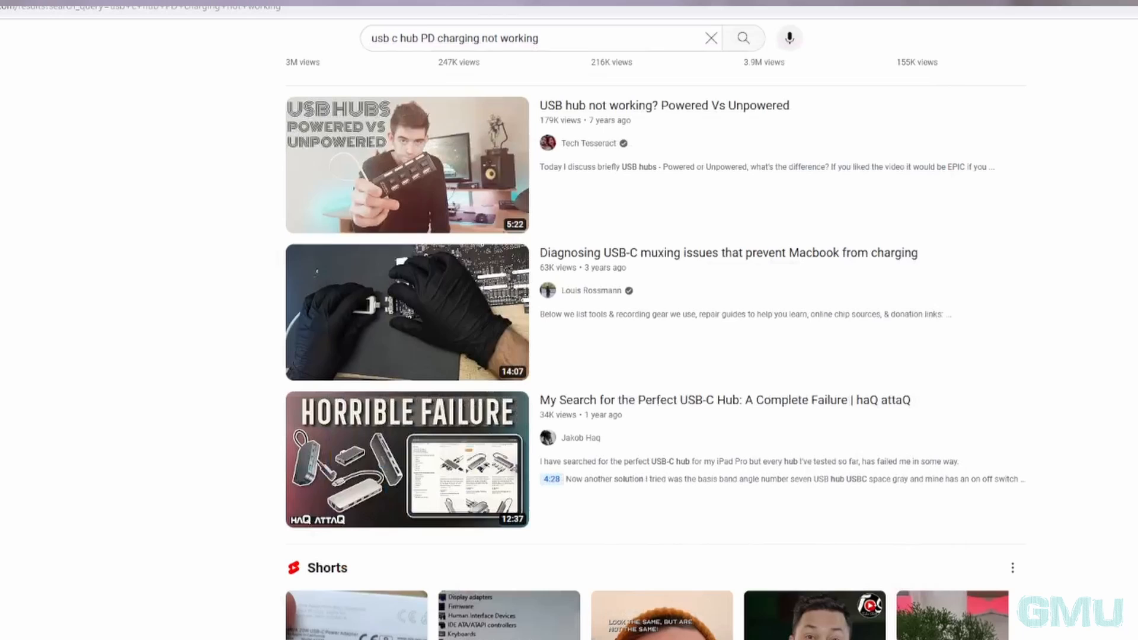
scroll("down", 3)
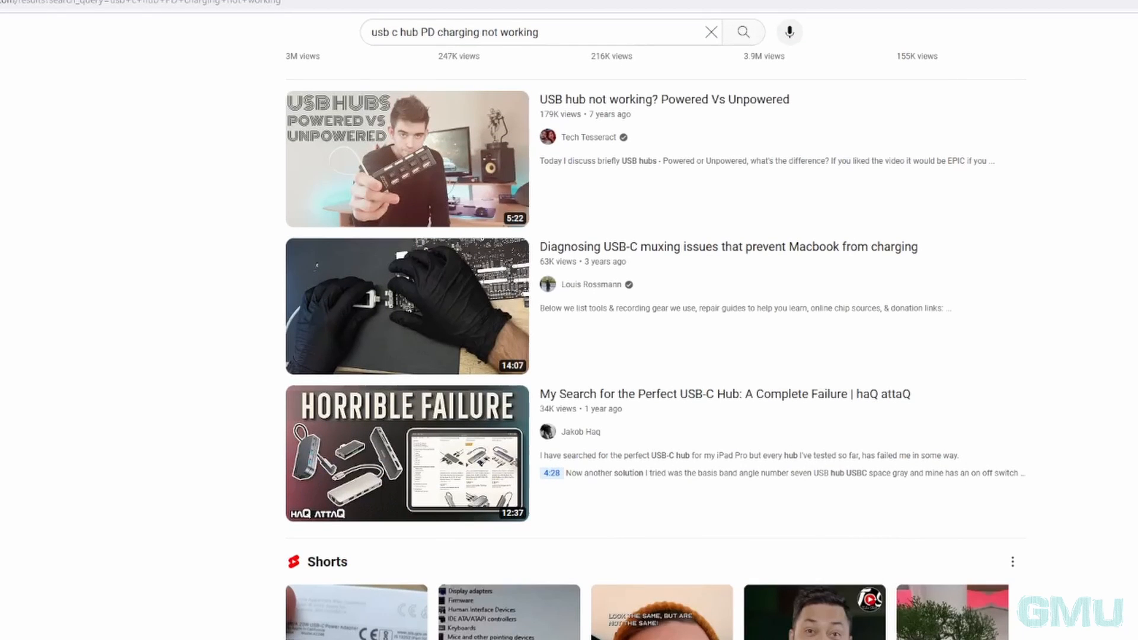
scroll("down", 3)
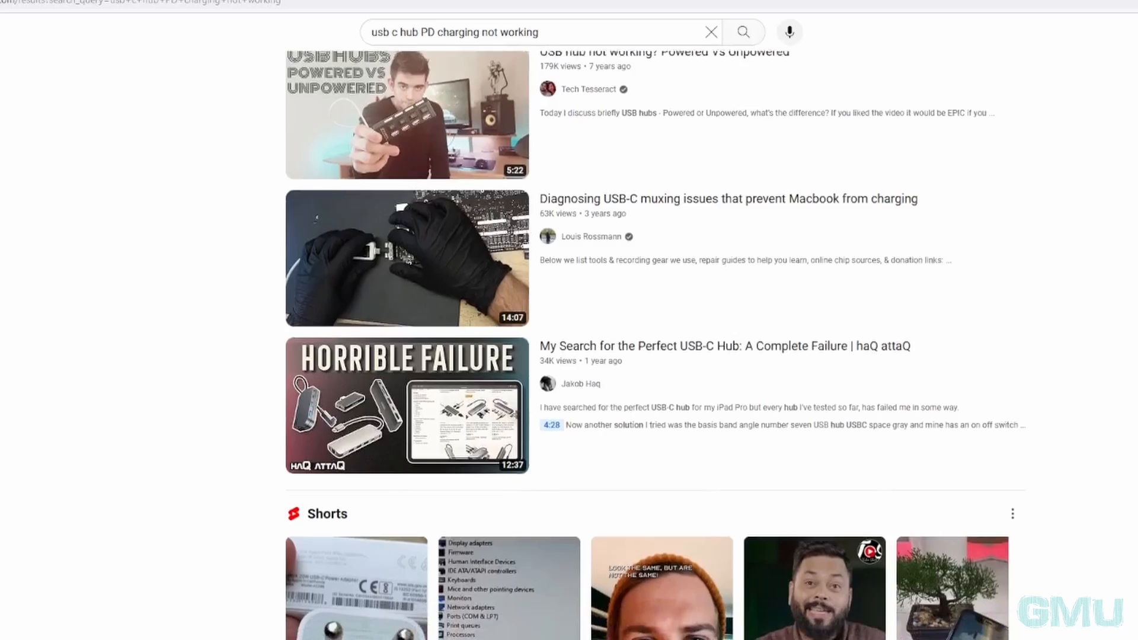
scroll("down", 3)
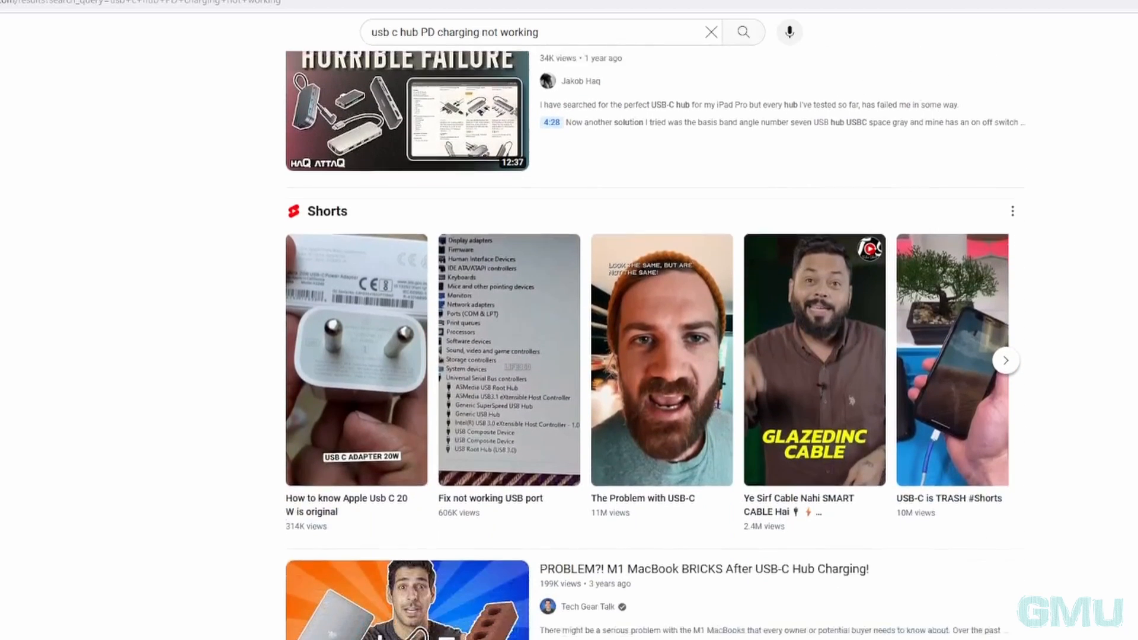
scroll("down", 3)
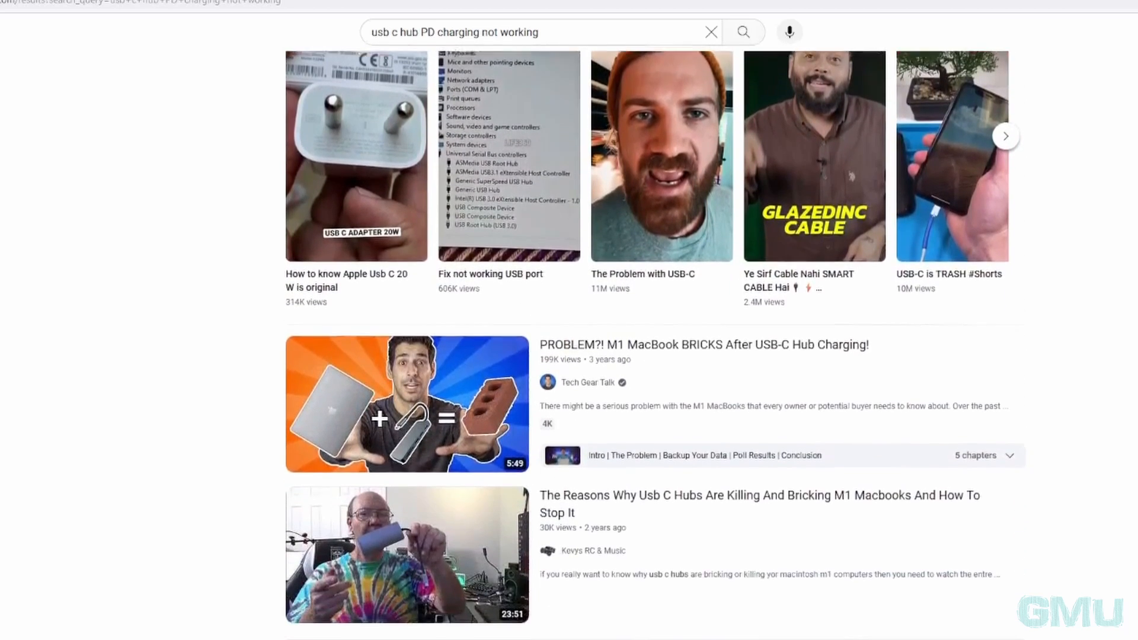
scroll("down", 3)
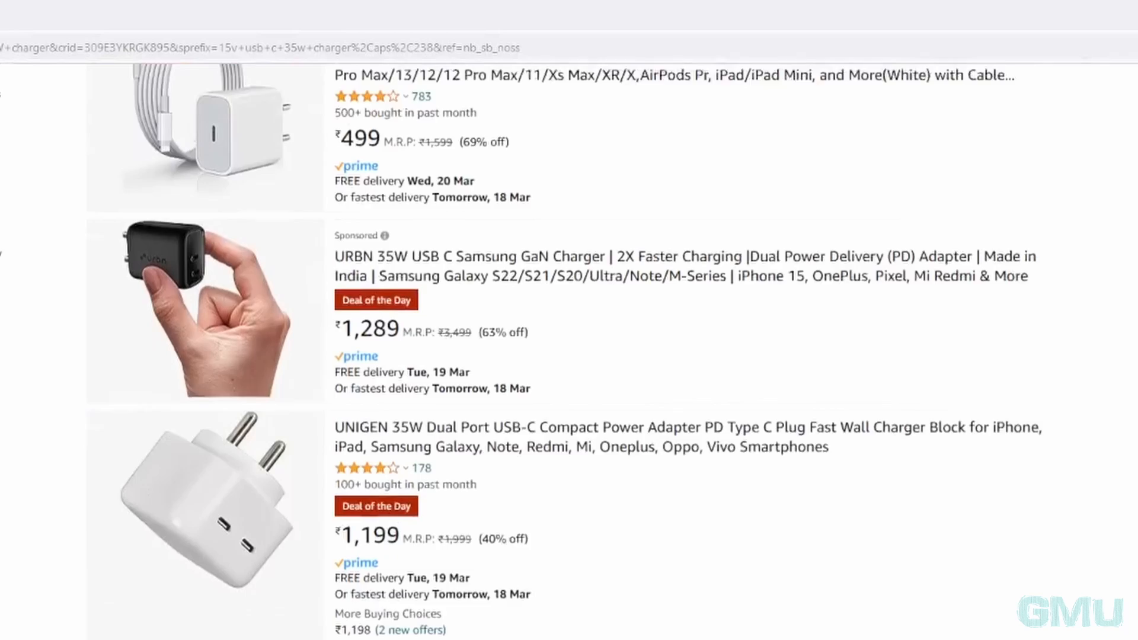
scroll("down", 3)
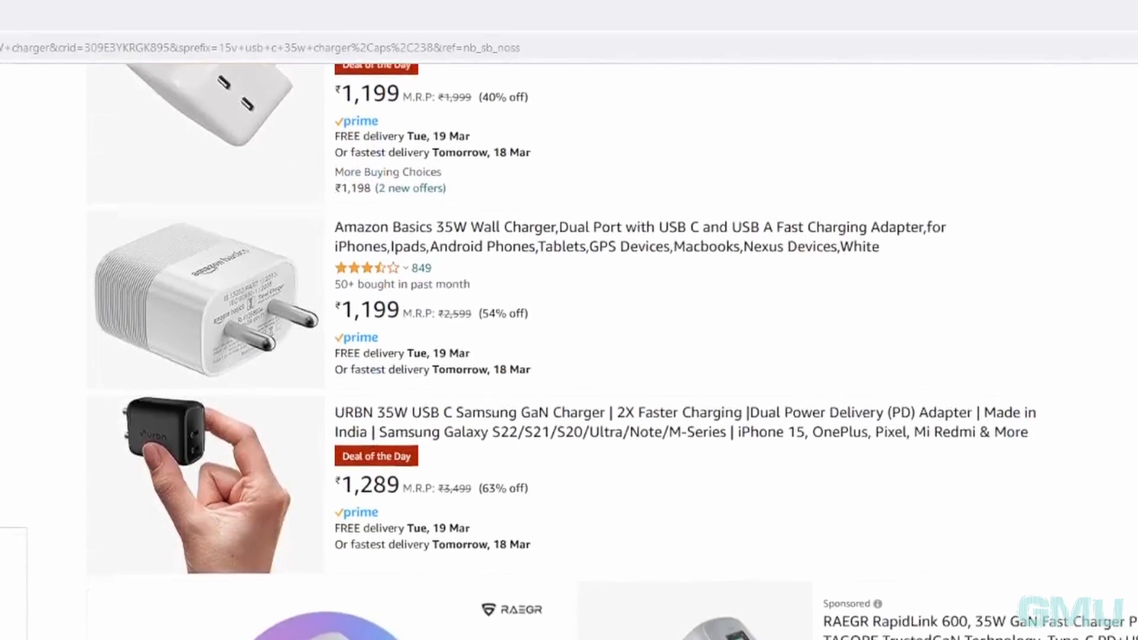
scroll("down", 3)
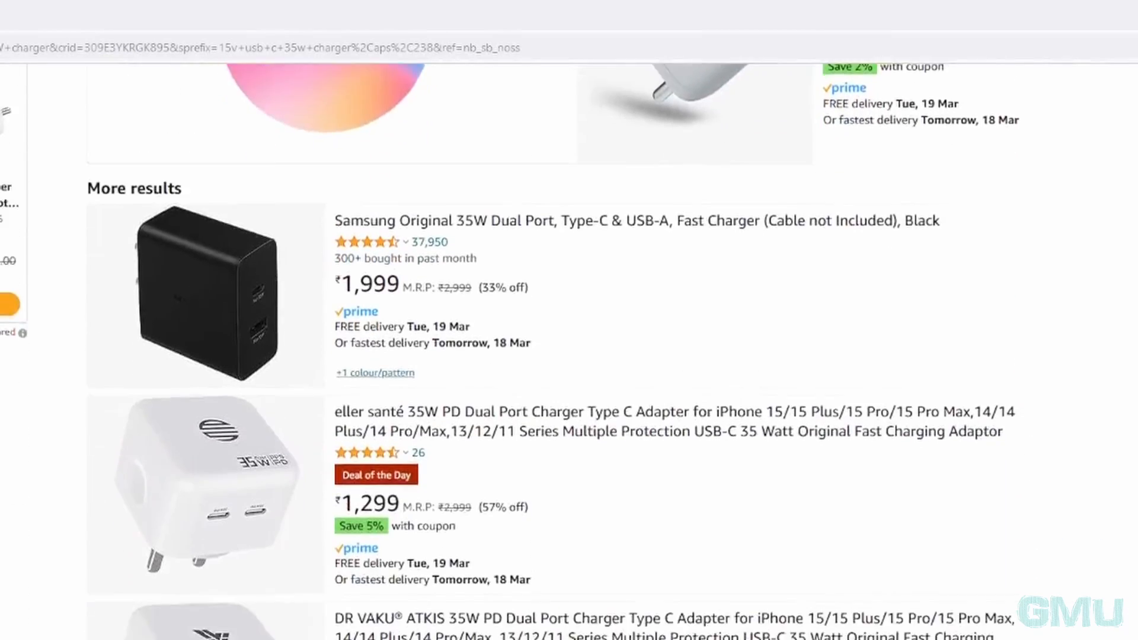
scroll("down", 3)
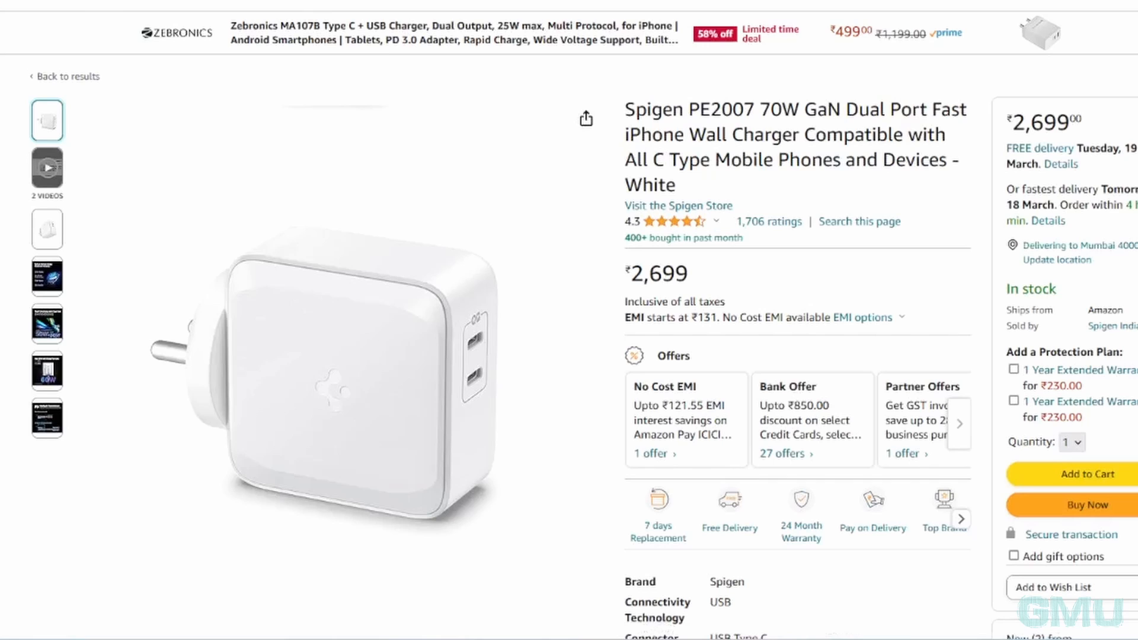
scroll("down", 3)
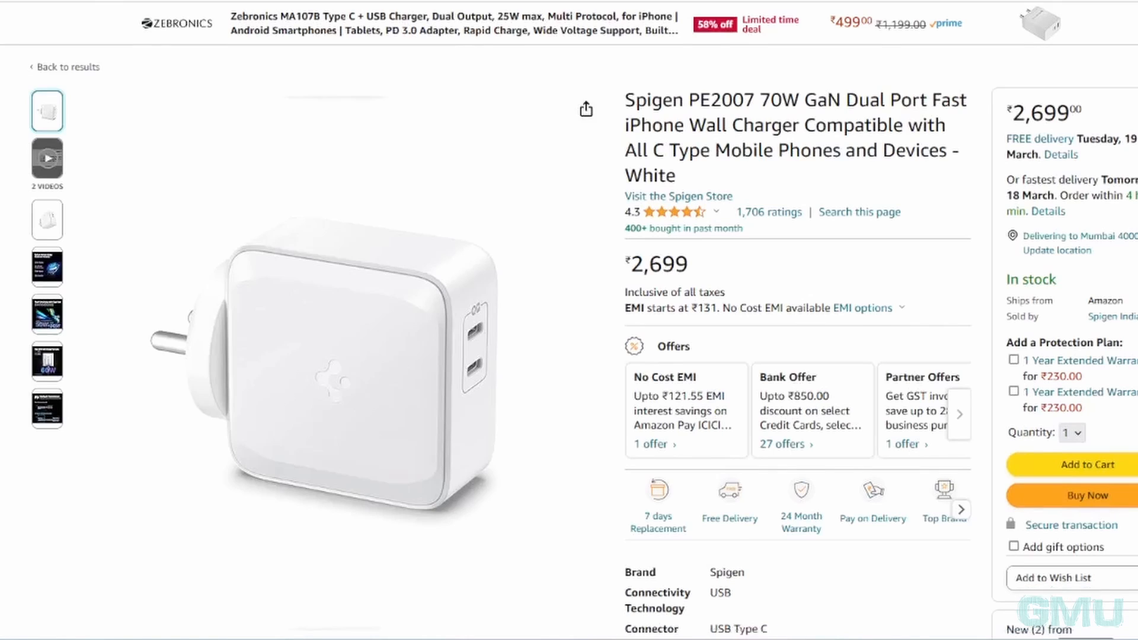